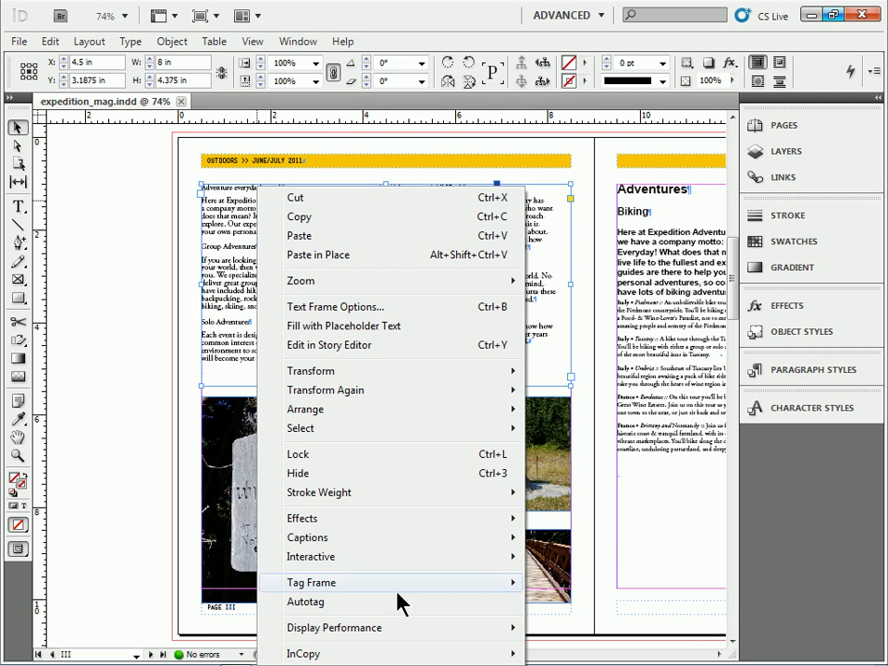
mouse_move(303, 654)
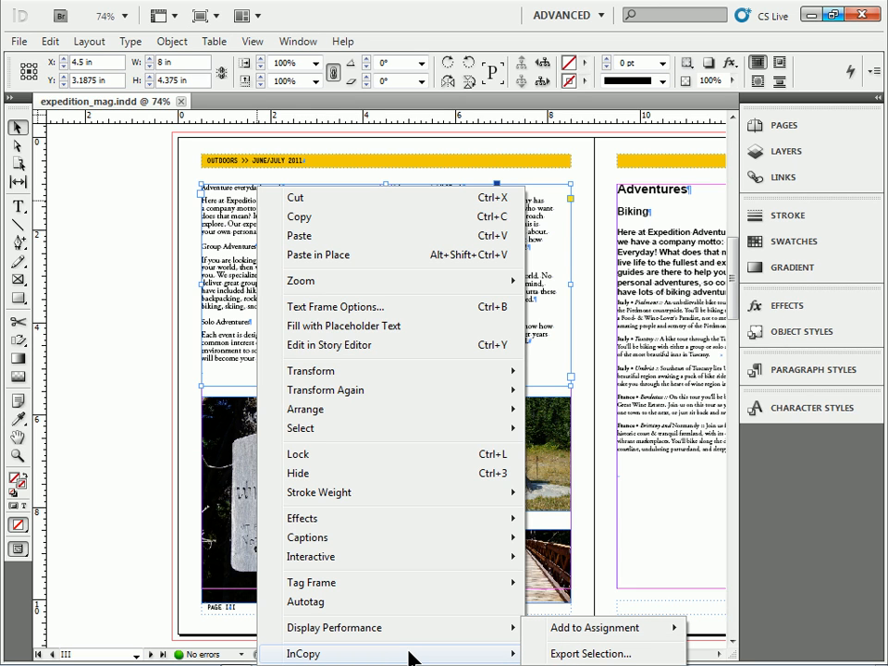
mouse_move(592, 654)
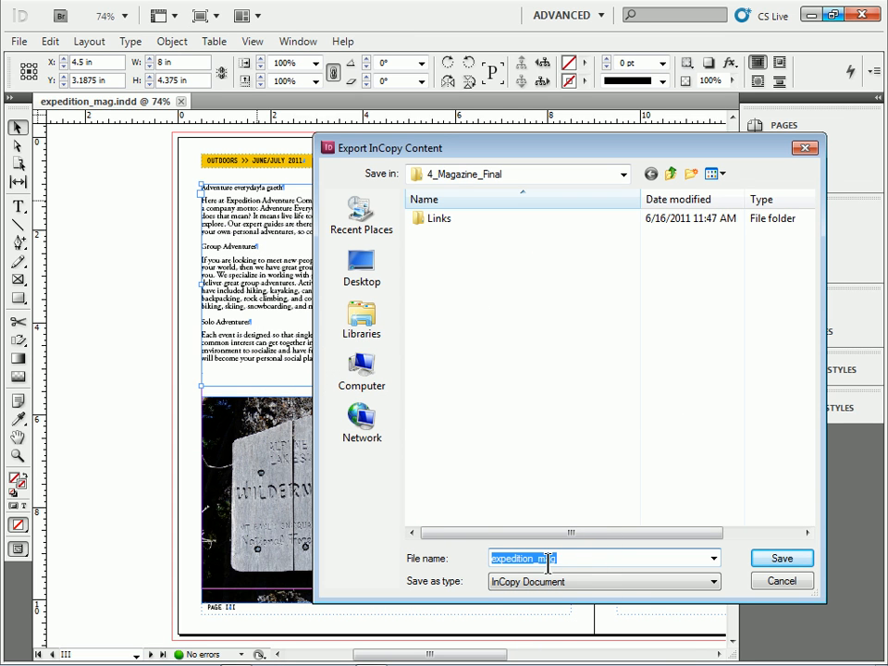
Step: Name the exported InCopy story ad_text, save it, and confirm saving the document
type("ad")
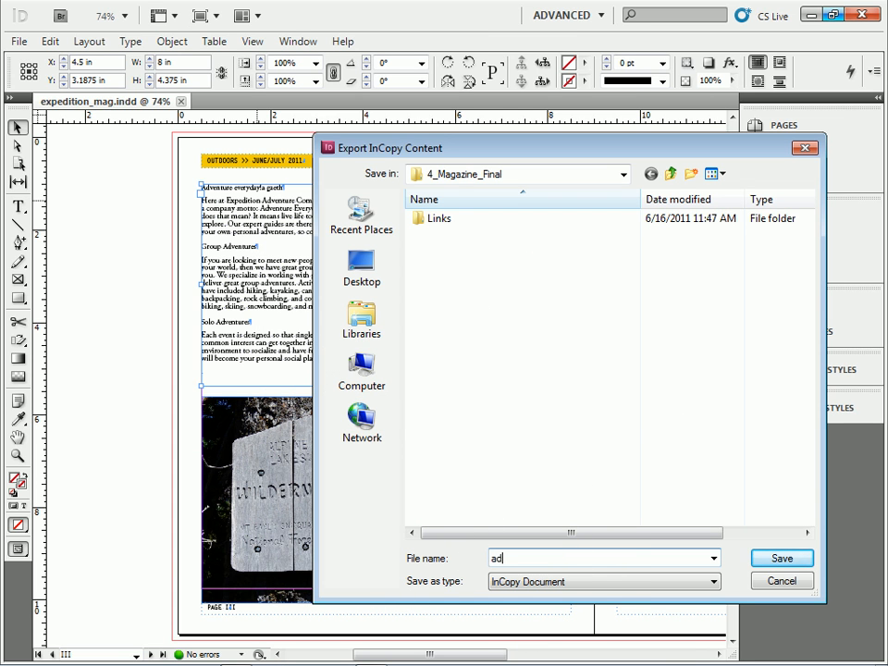
type("_text")
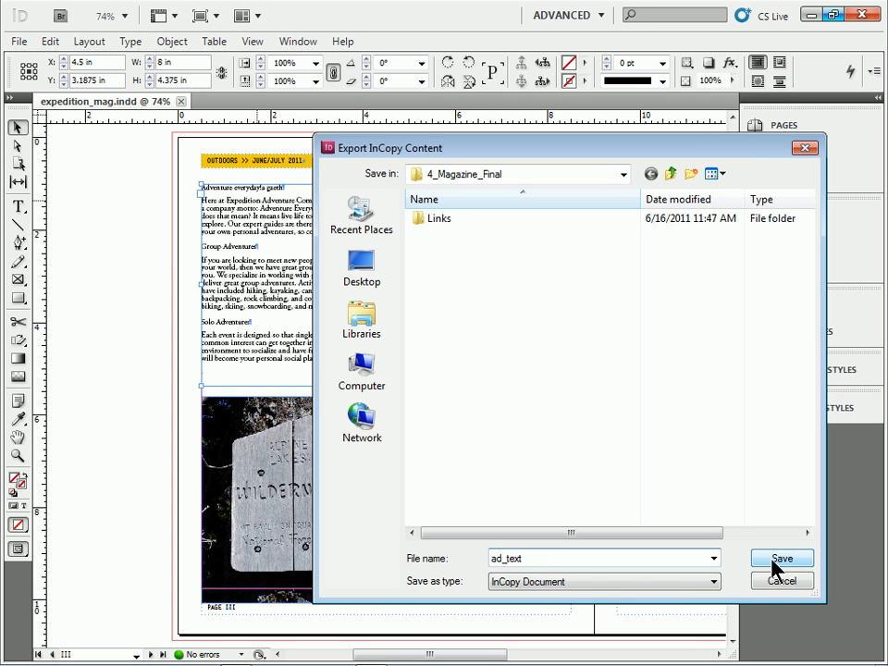
left_click(781, 559)
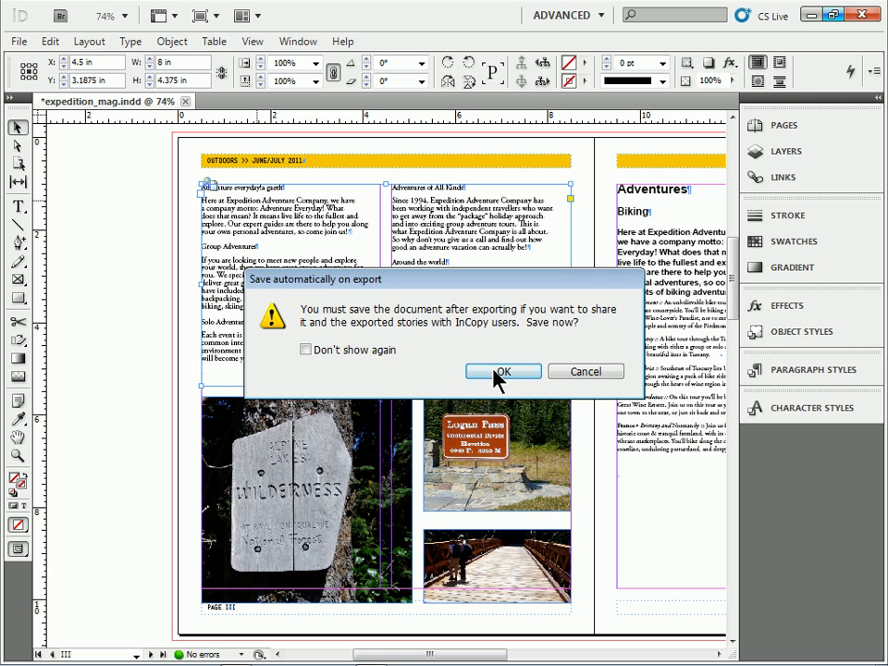
left_click(503, 370)
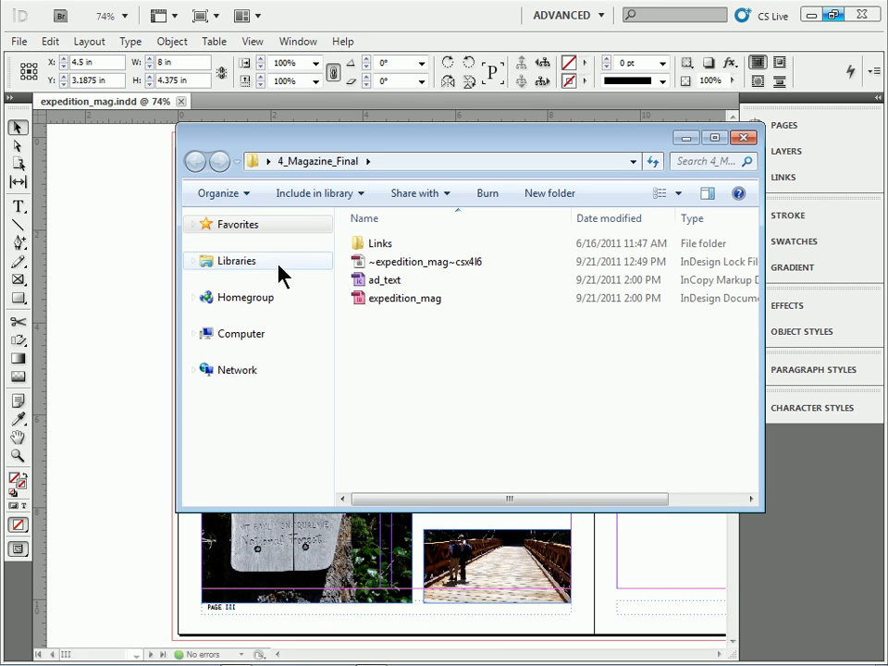
mouse_move(388, 287)
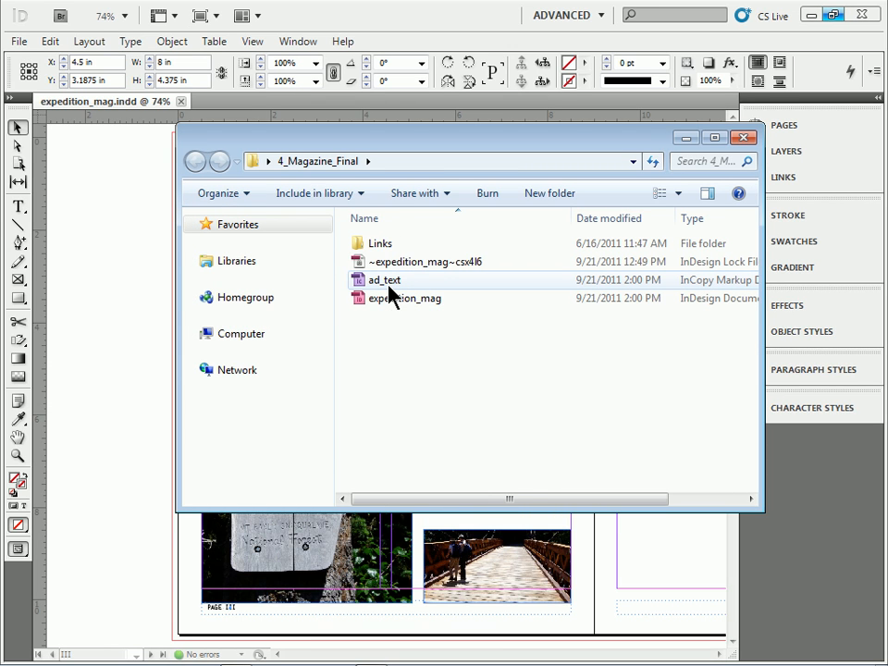
mouse_move(125, 296)
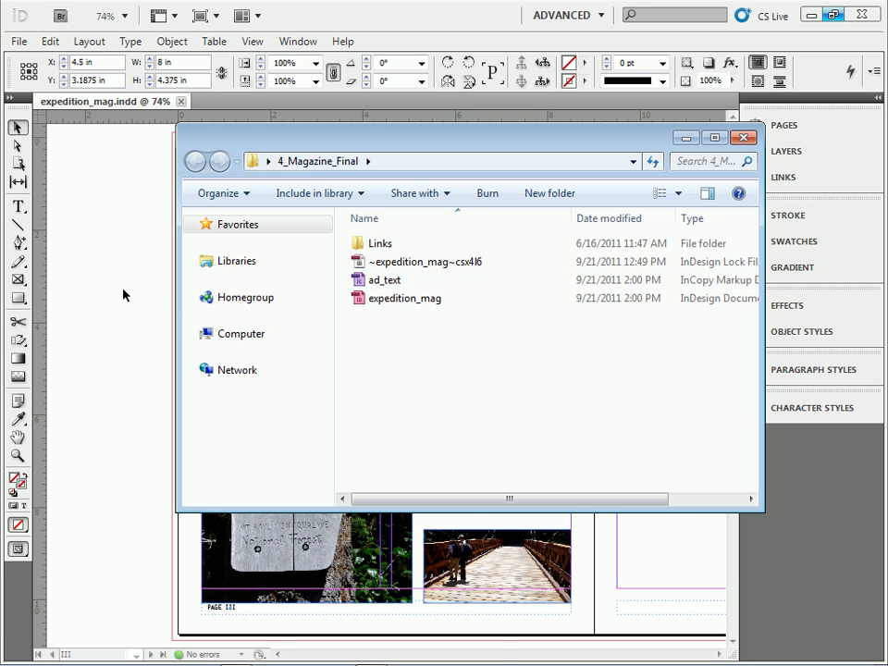
Step: Save the magazine as a new copy named expedition_mag_ebook via Save As
left_click(18, 41)
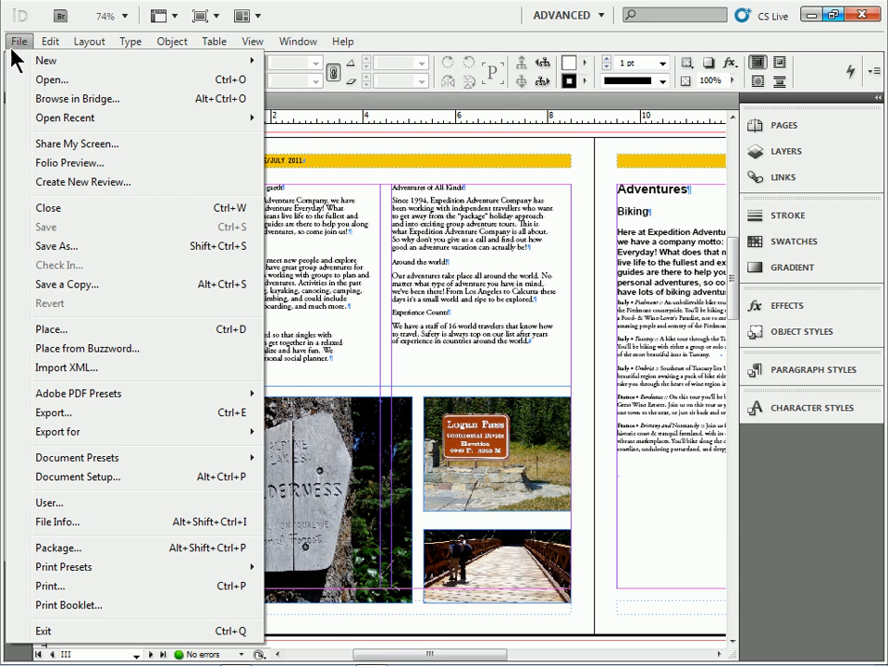
left_click(56, 246)
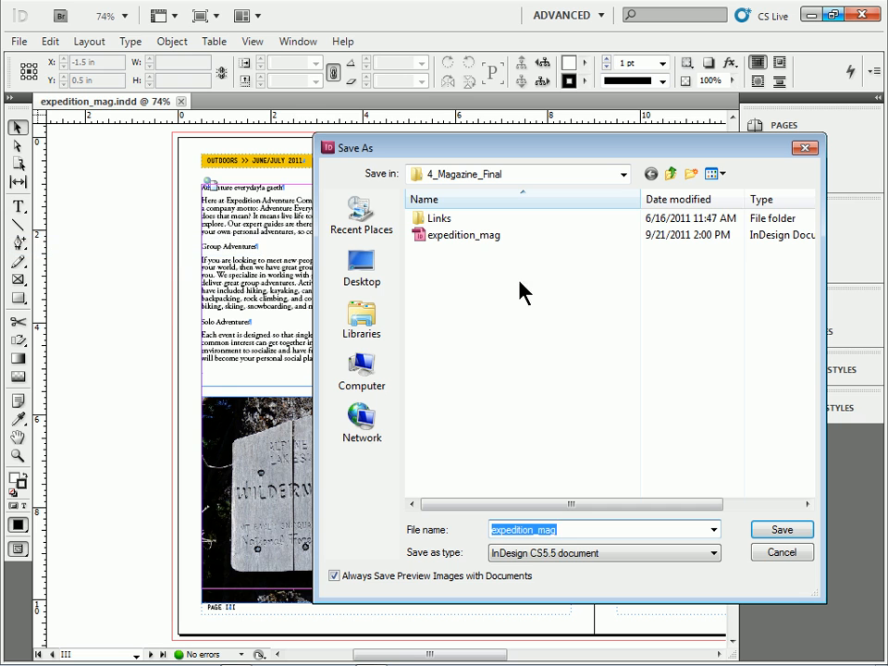
type("_")
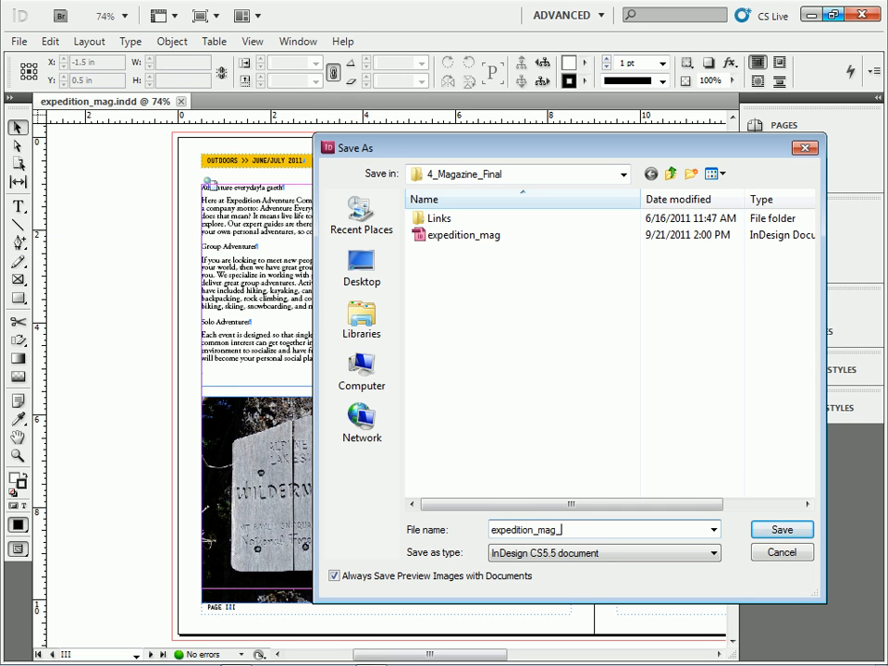
left_click(781, 529)
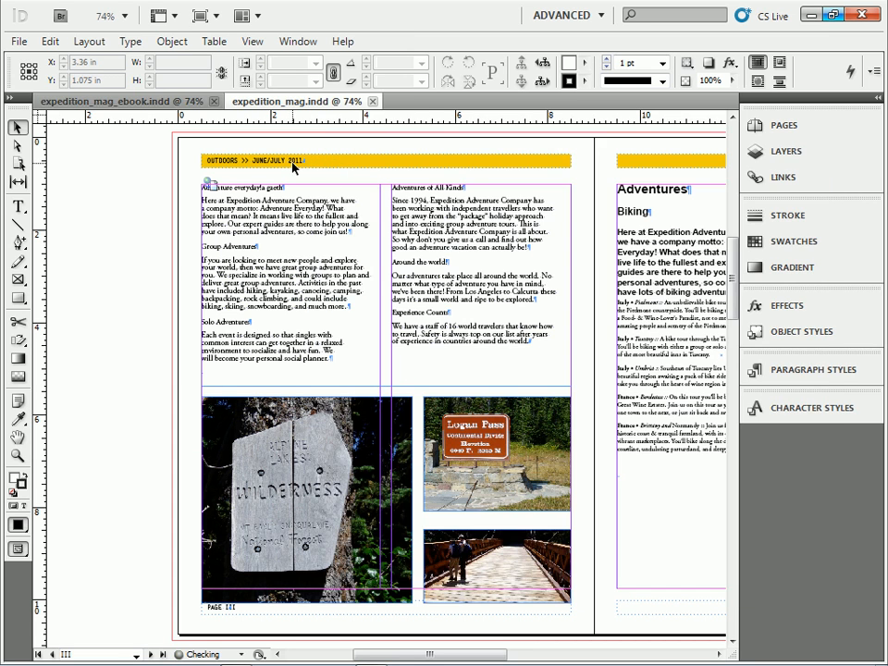
Step: Arrange the two documents 2-Up and select the linked ad_text frame in expedition_mag
left_click(237, 15)
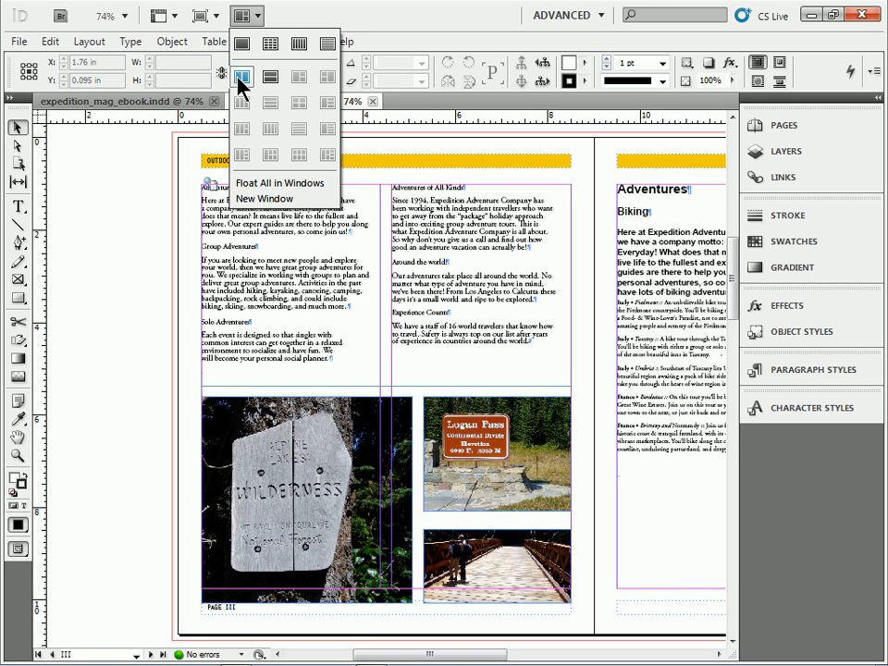
mouse_move(243, 110)
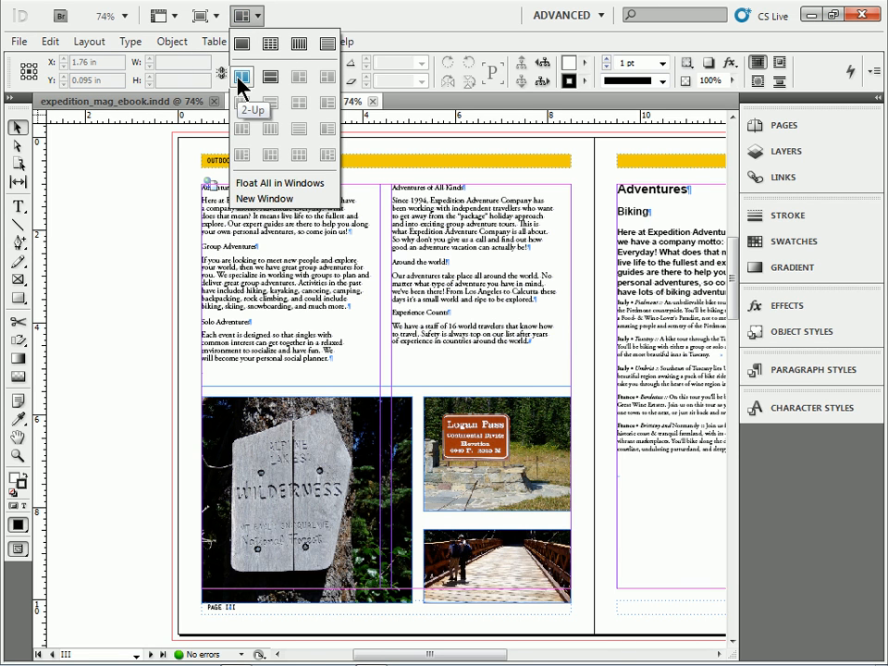
left_click(241, 109)
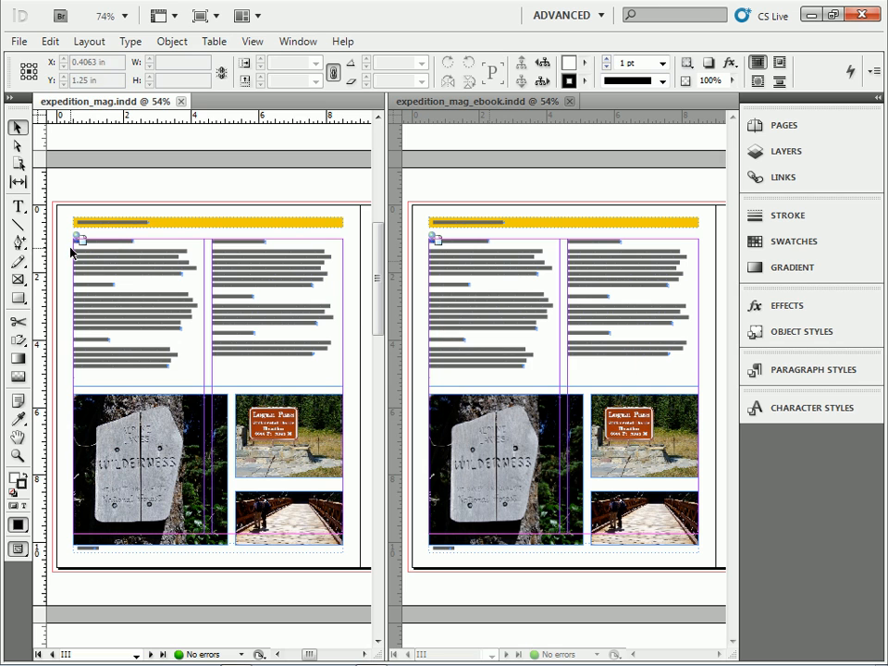
left_click(207, 310)
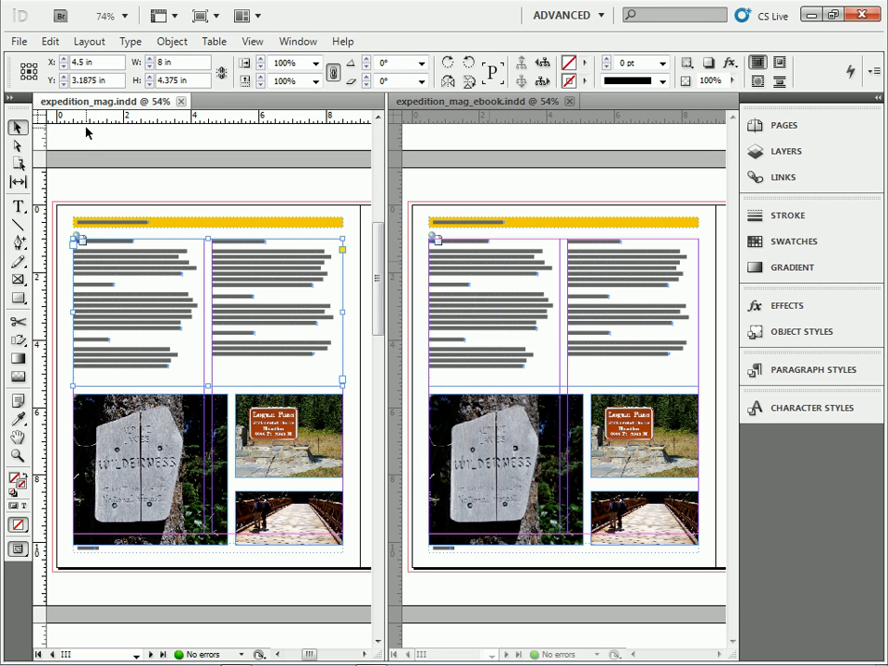
mouse_move(115, 265)
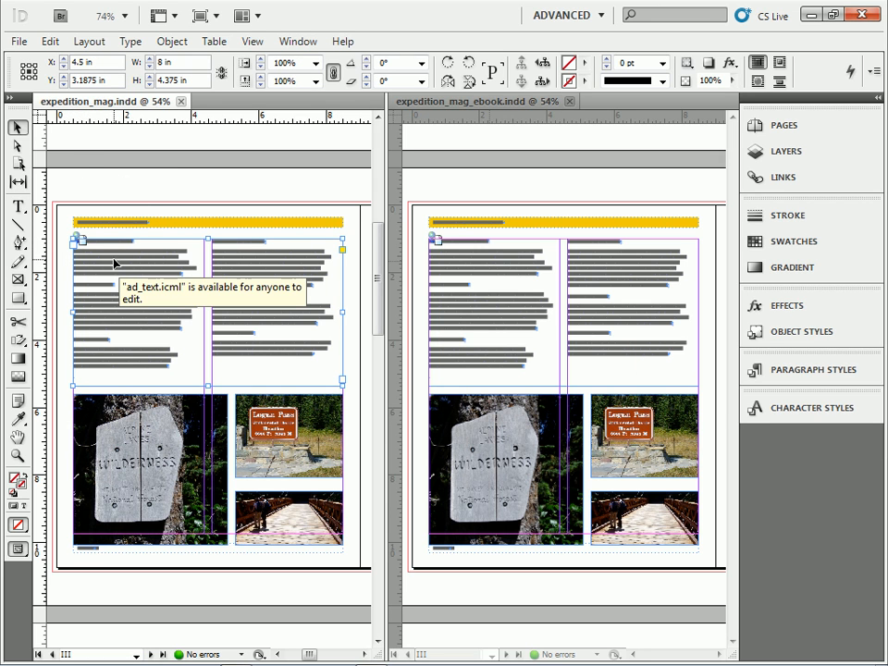
left_click(133, 241)
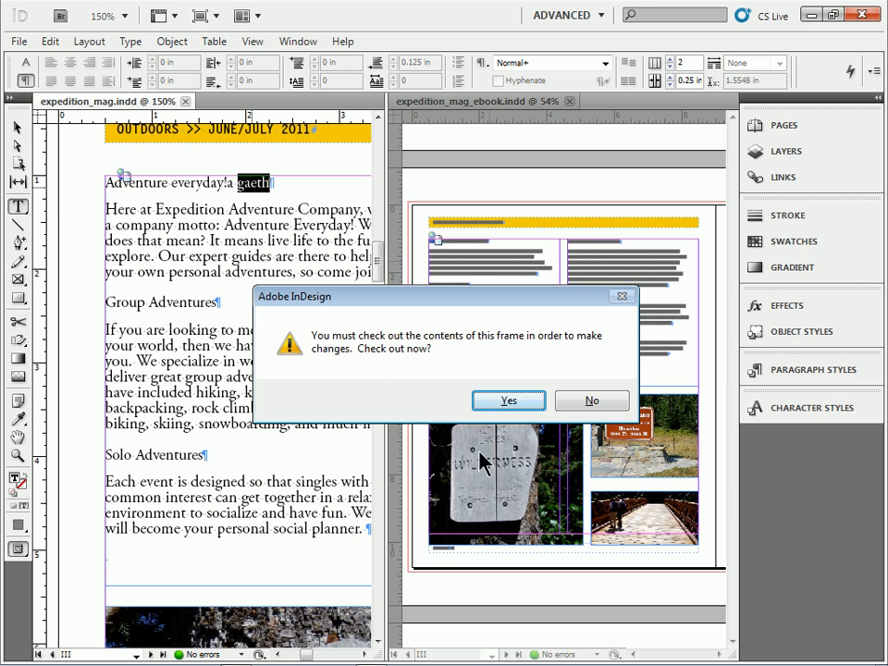
Step: Check out the story and append " is great!" so the heading reads "Adventure everyday is great!"
left_click(507, 400)
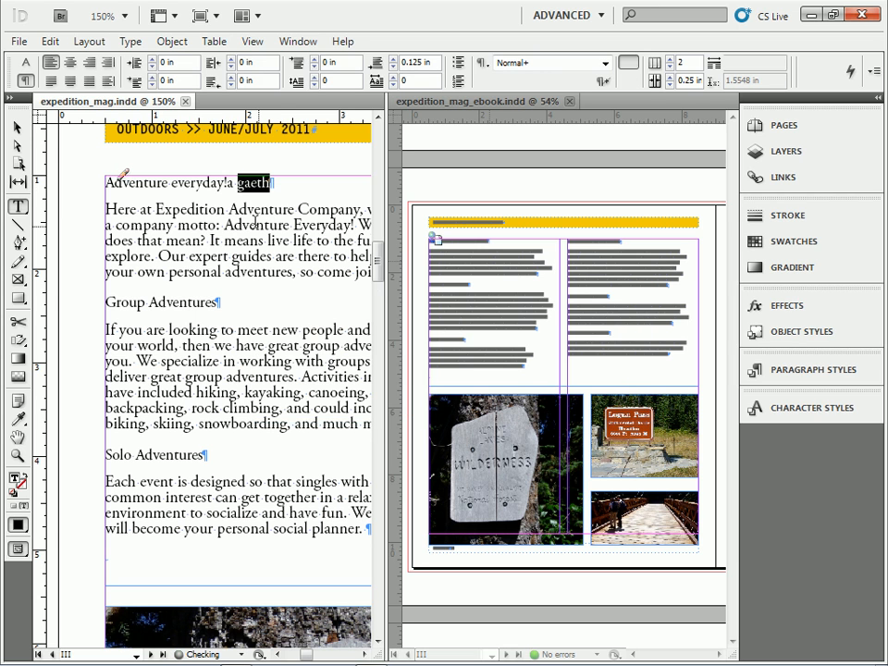
key("Delete")
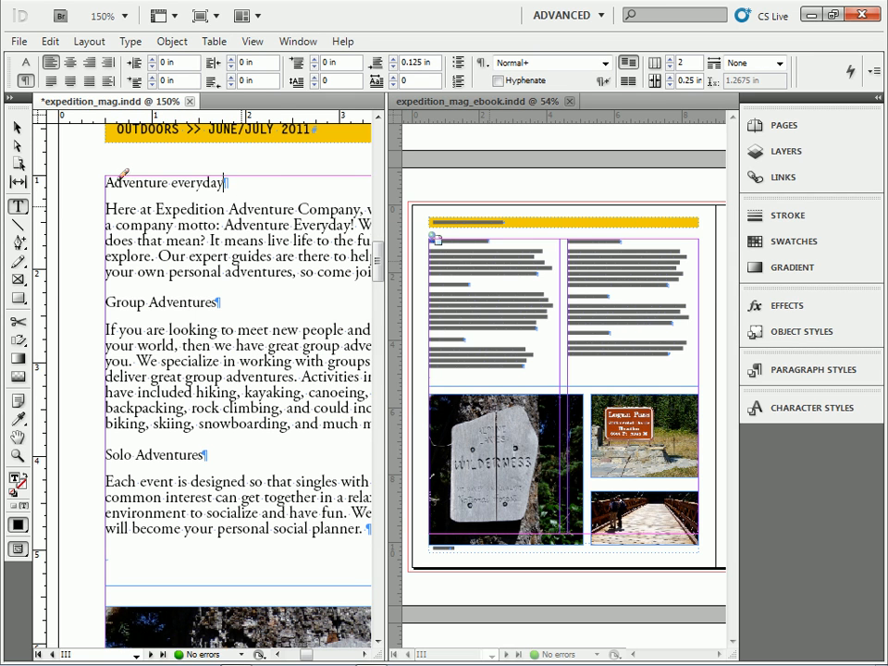
type("is gre")
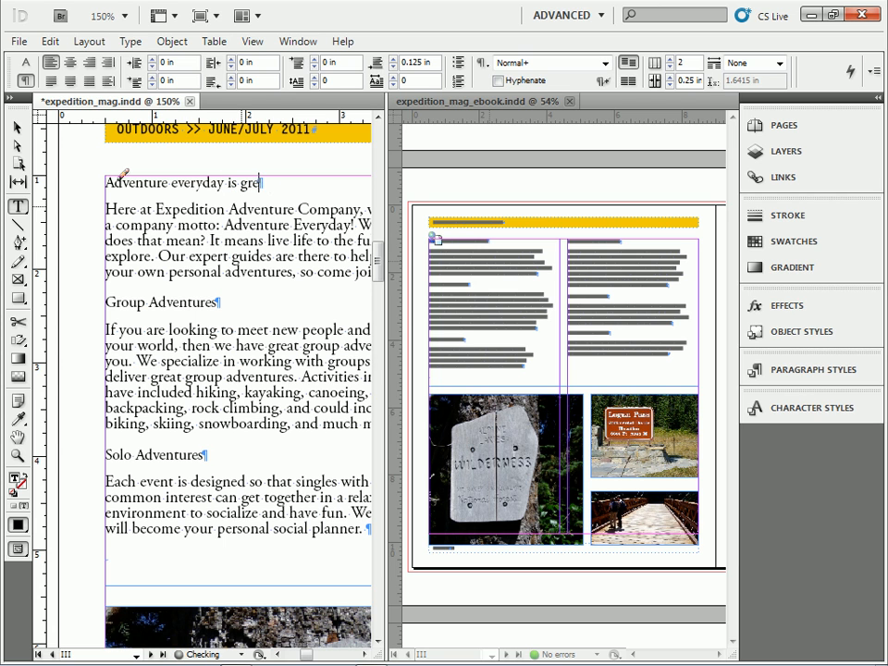
type("at!")
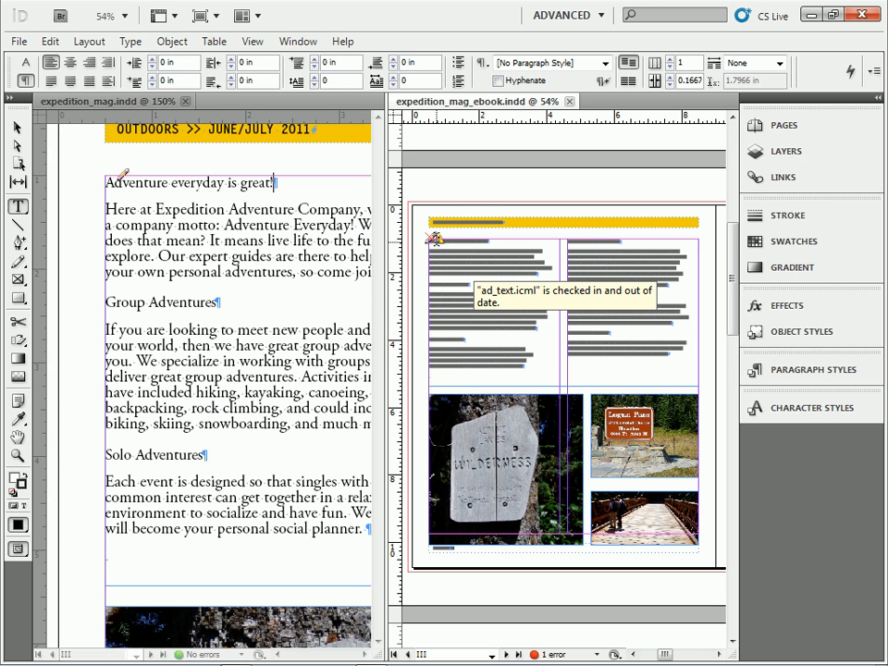
Step: In the Links panel, select ad_text.icml and update it so the ebook shows the latest edit
left_click(781, 178)
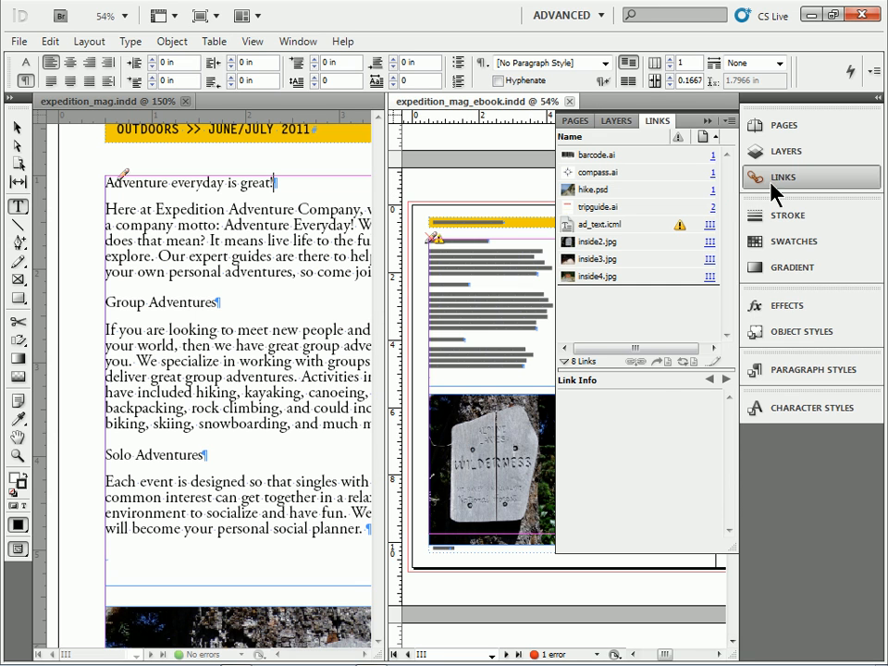
left_click(601, 224)
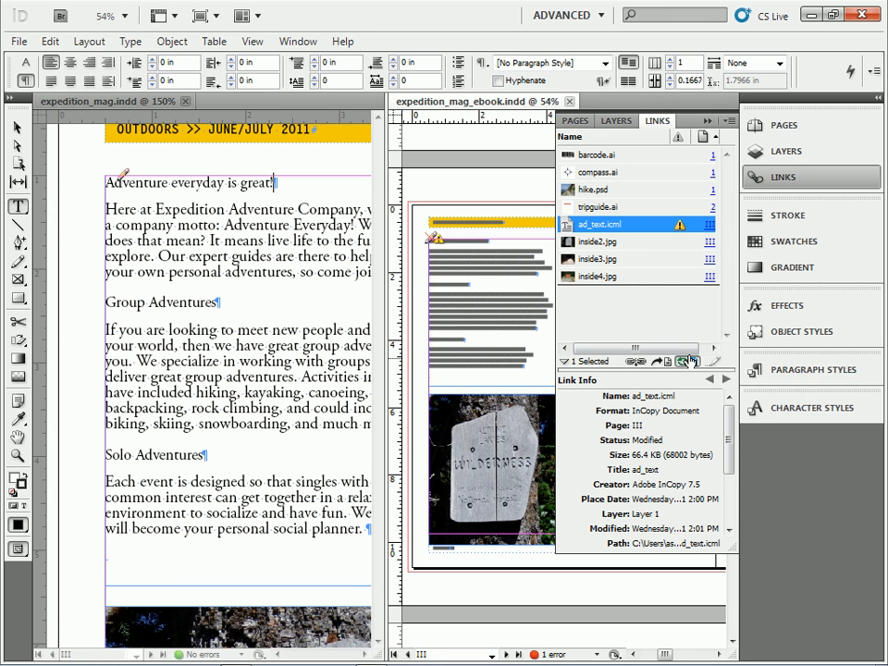
left_click(676, 361)
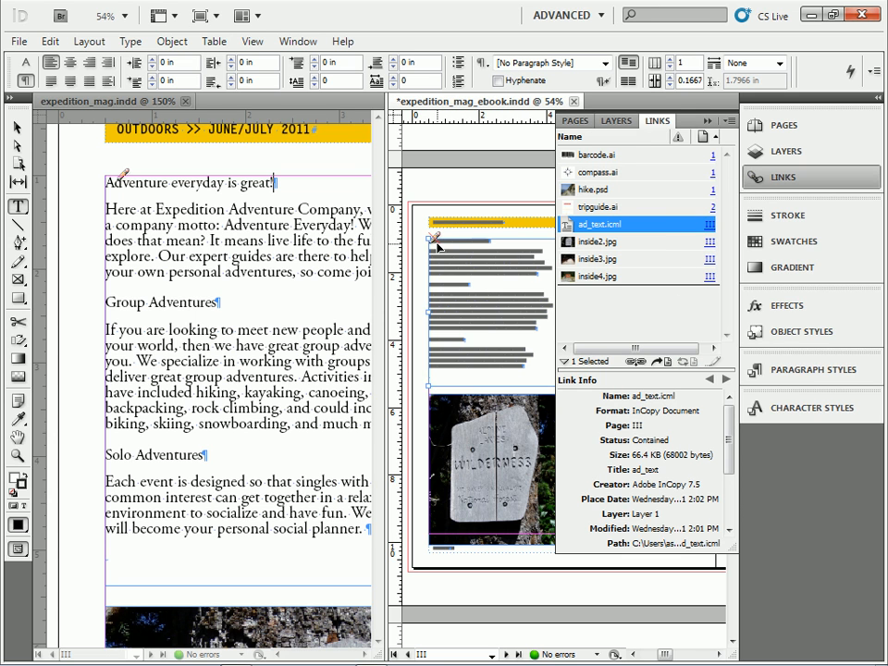
mouse_move(434, 243)
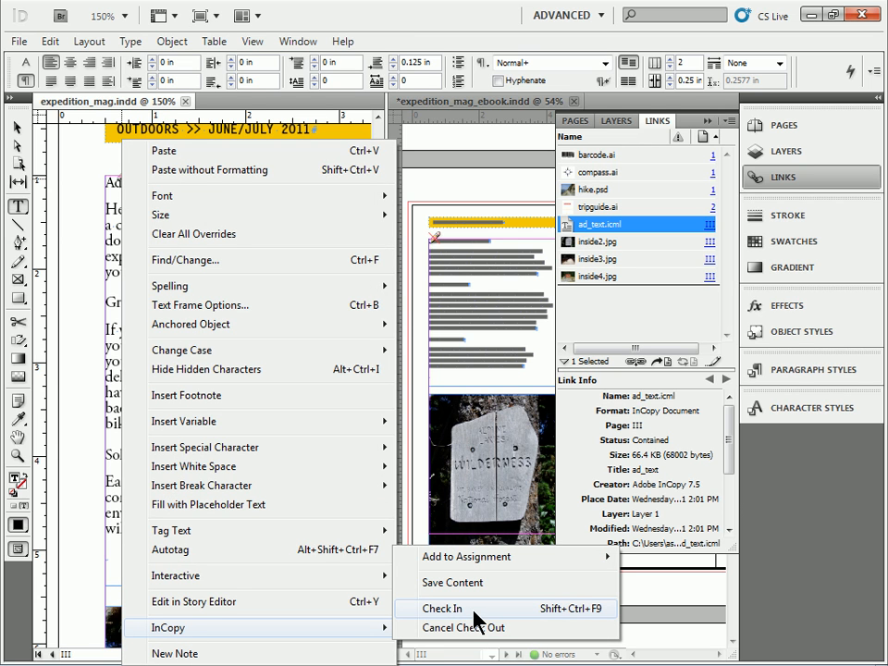
Step: Check in ad_text from expedition_mag, refresh its link in the ebook, and close the ebook document
left_click(442, 609)
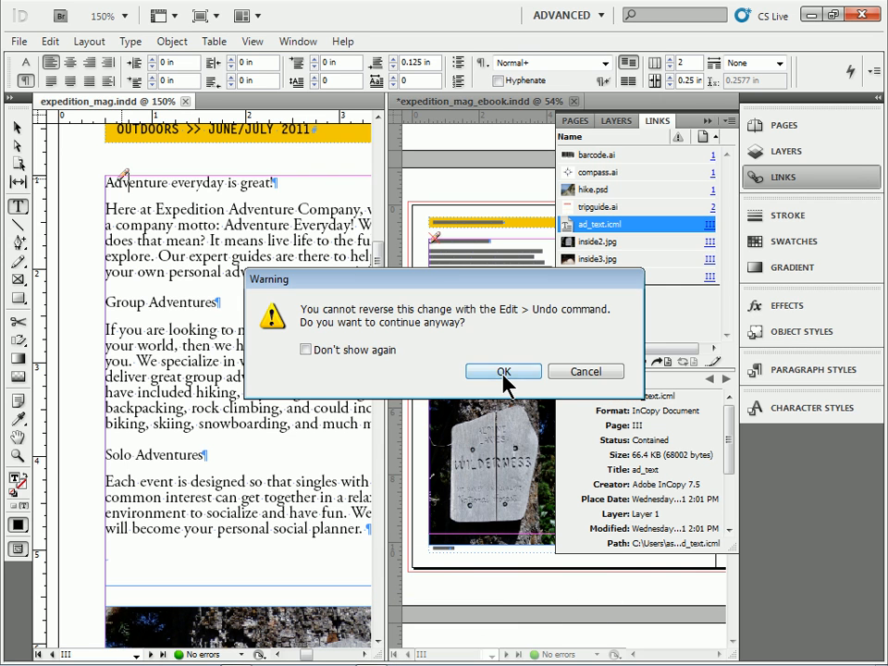
left_click(503, 370)
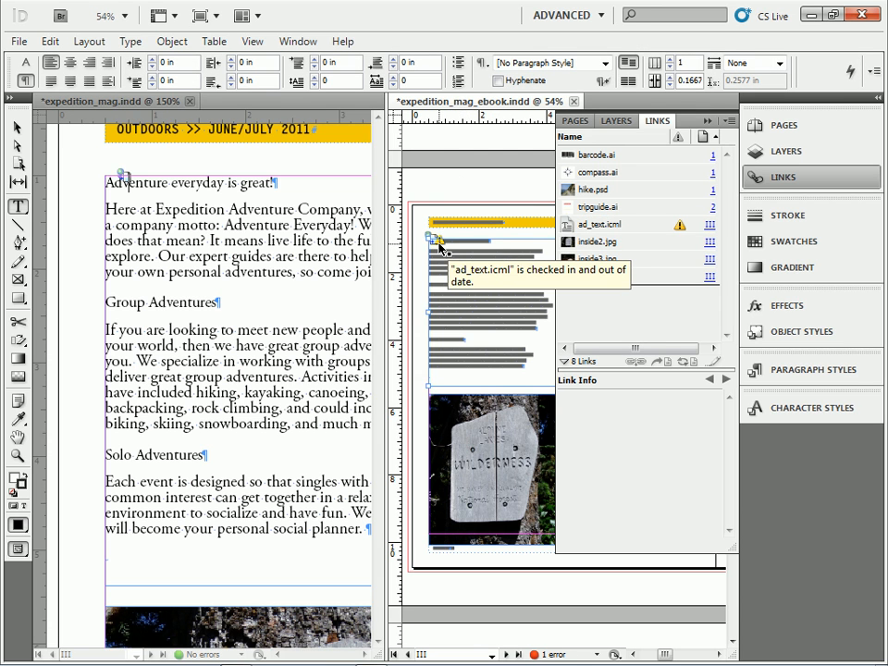
left_click(601, 224)
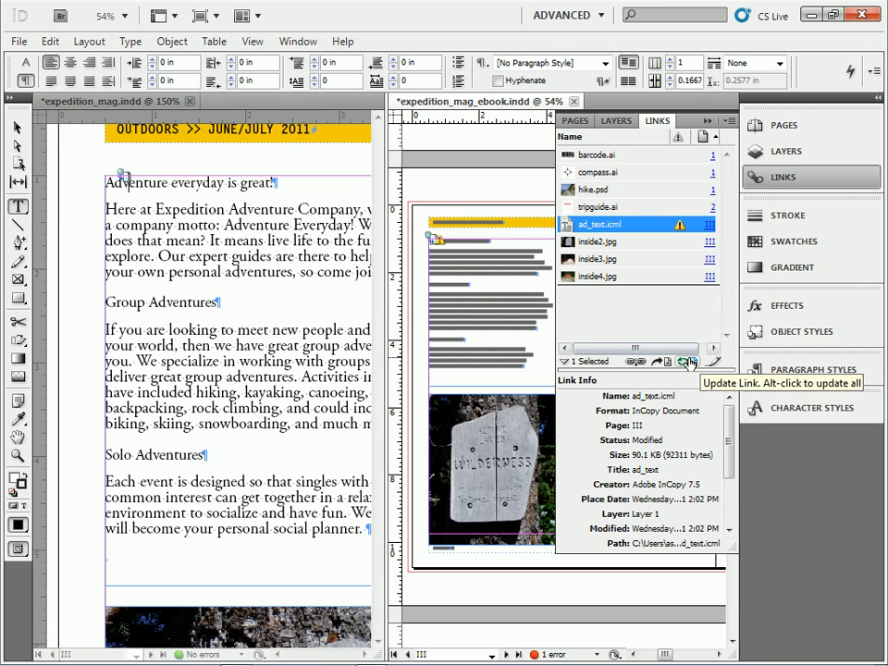
left_click(688, 361)
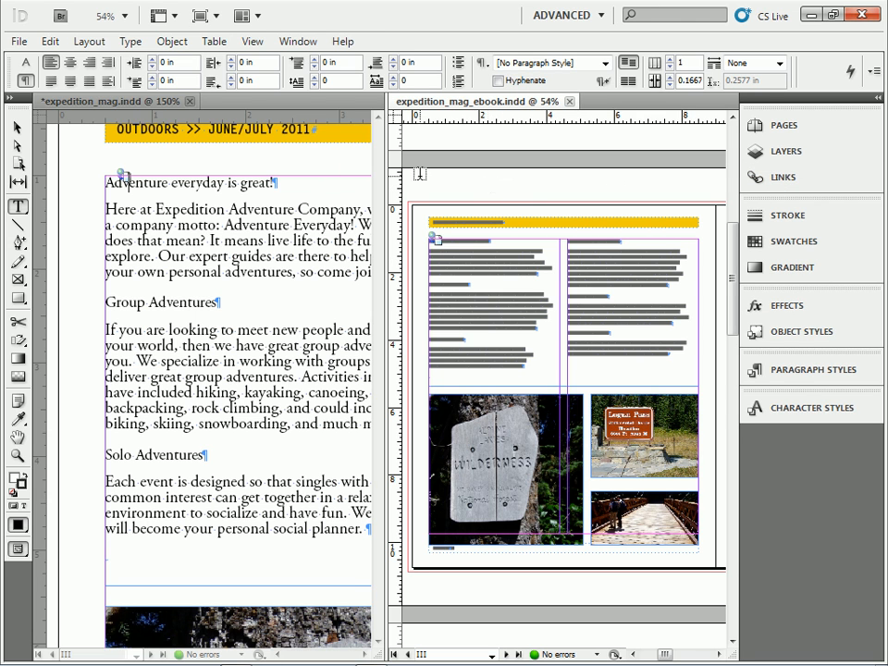
left_click(17, 126)
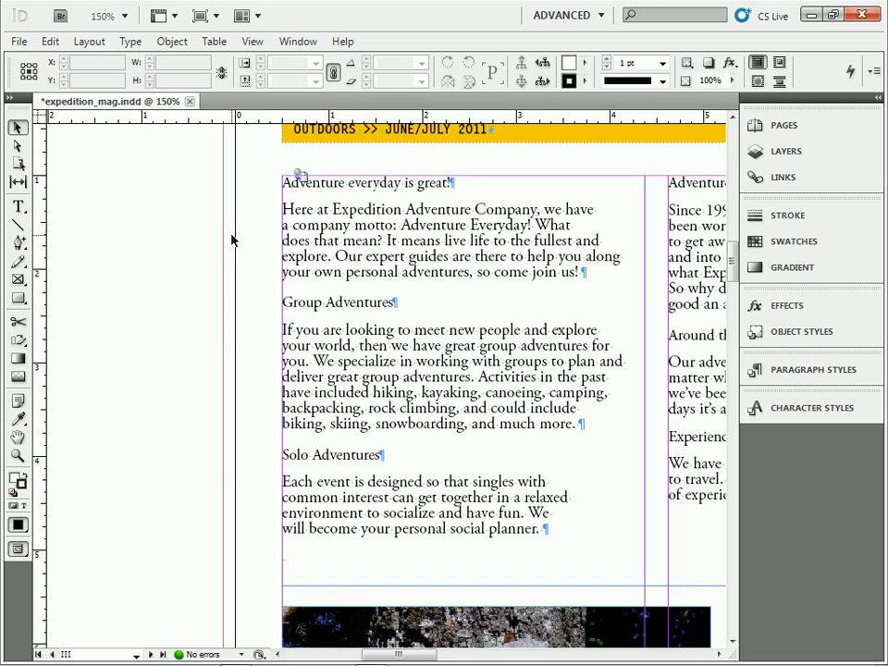
Step: Replace the heading's last word so it reads "Adventure everyday is not great", then check in all content on closing
left_click(18, 207)
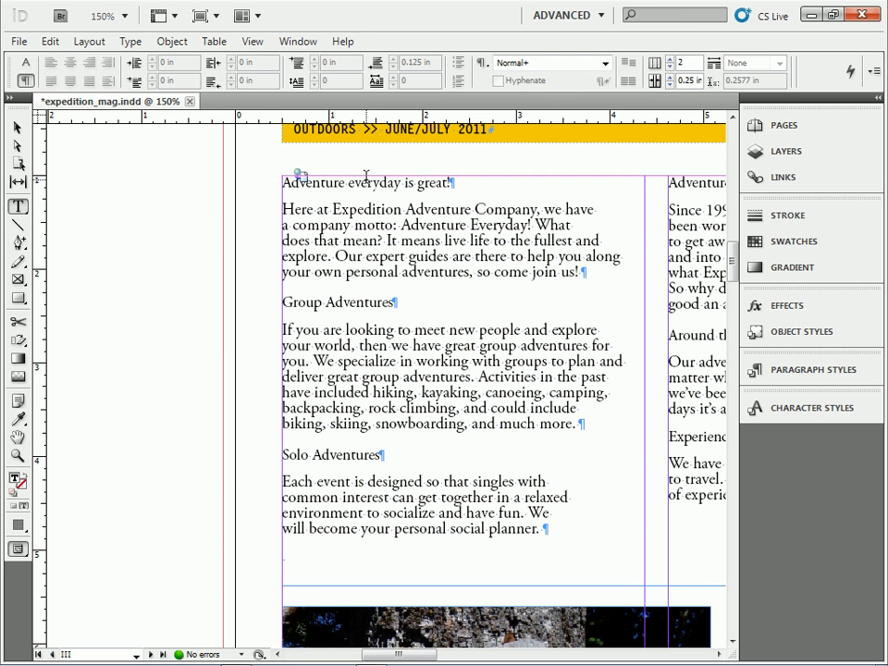
double_click(429, 183)
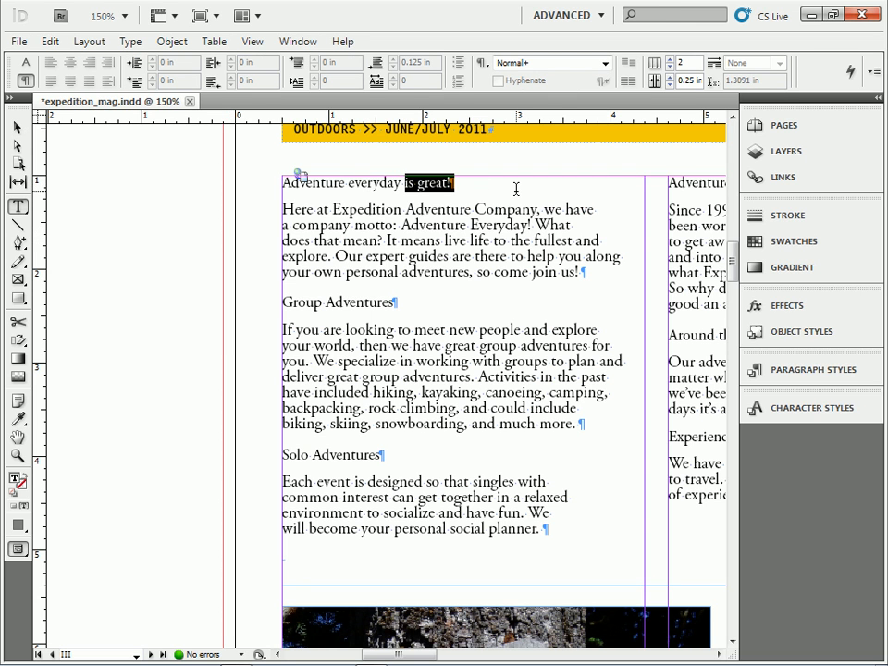
mouse_move(490, 399)
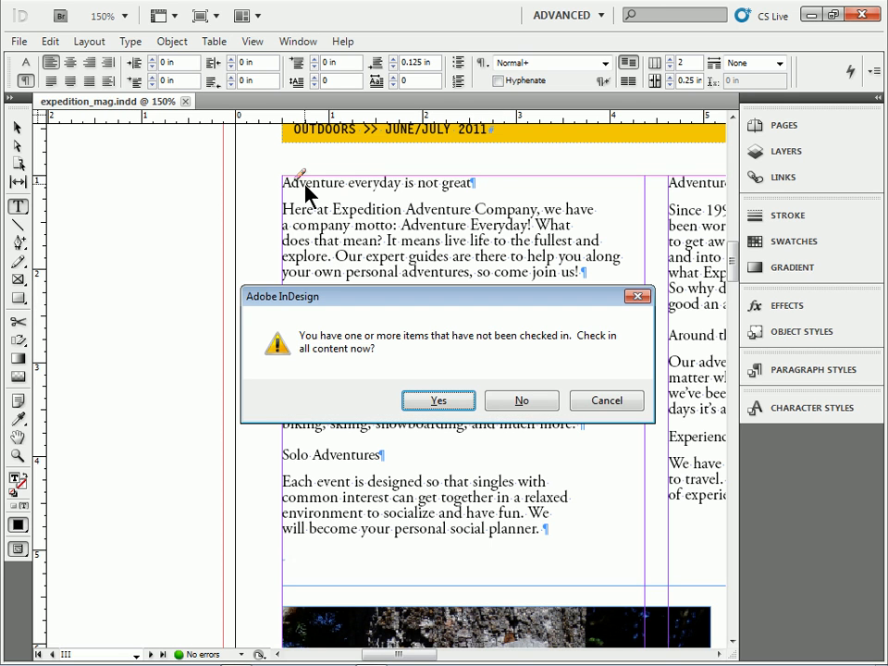
left_click(438, 400)
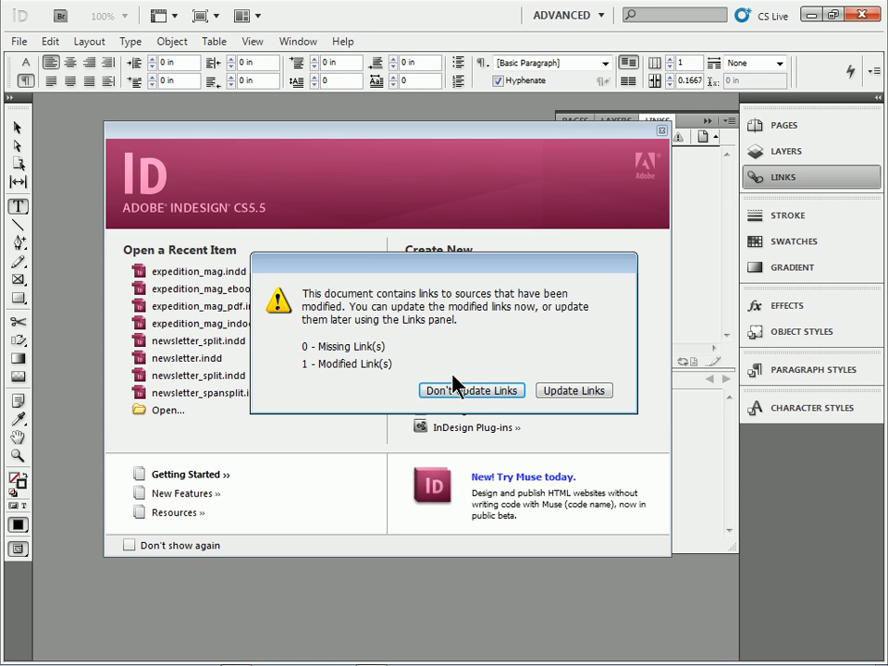
Step: Update the modified ad_text link when opening expedition_mag_ebook, then bring up the project folder window
left_click(470, 388)
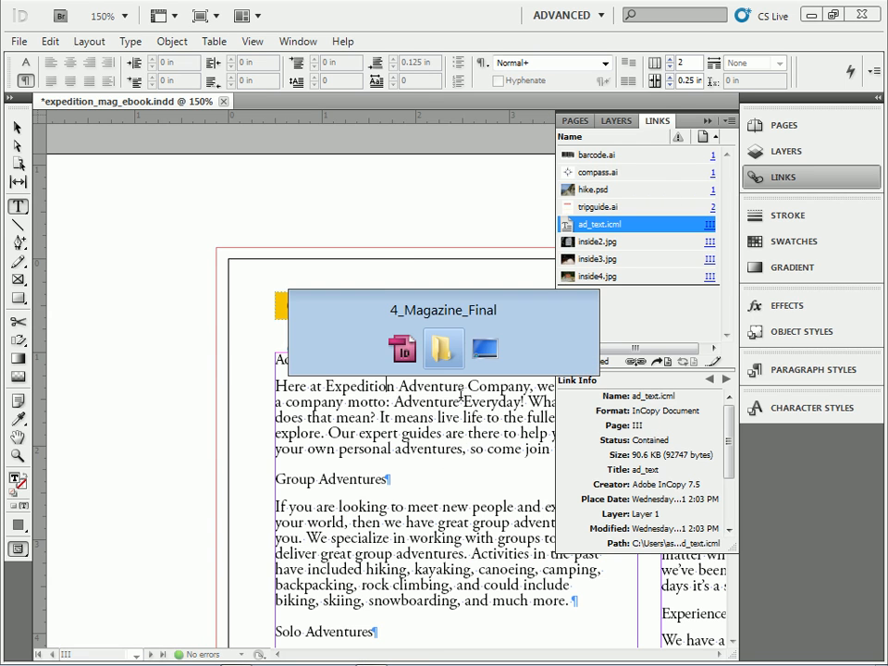
left_click(444, 348)
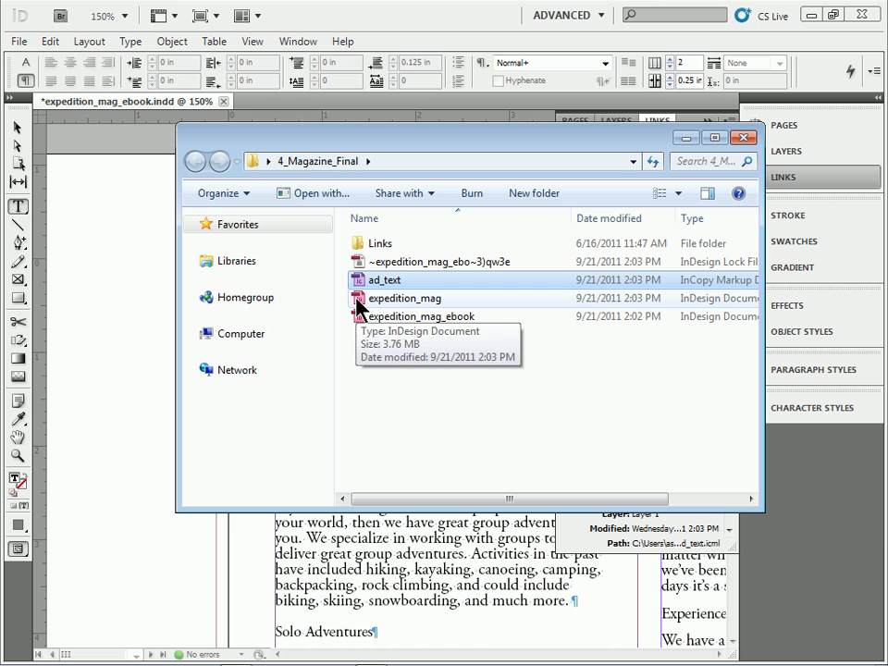
mouse_move(357, 304)
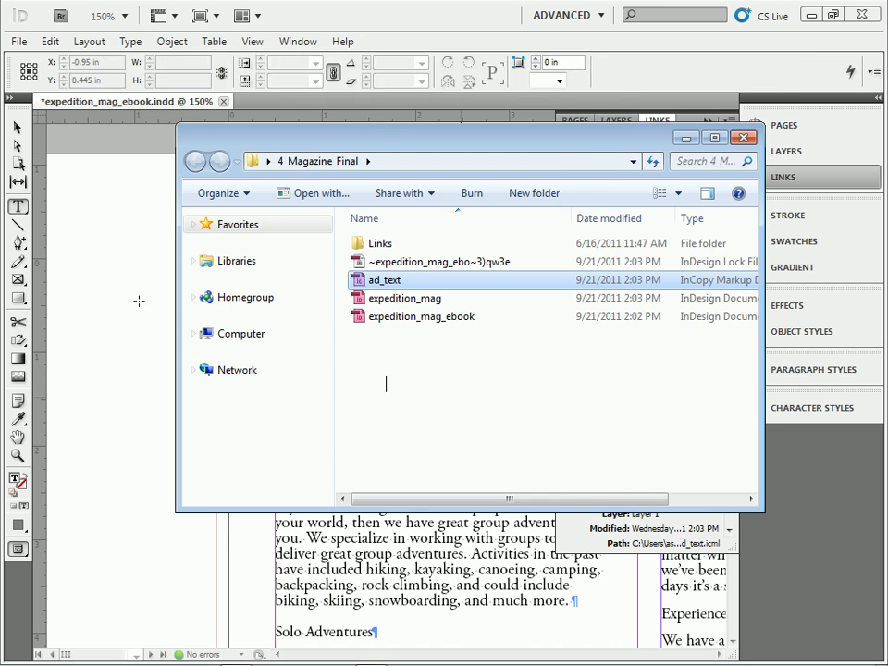
Step: Return from the 4_Magazine_Final folder to the ebook document showing "Adventure everyday is not great"
left_click(744, 137)
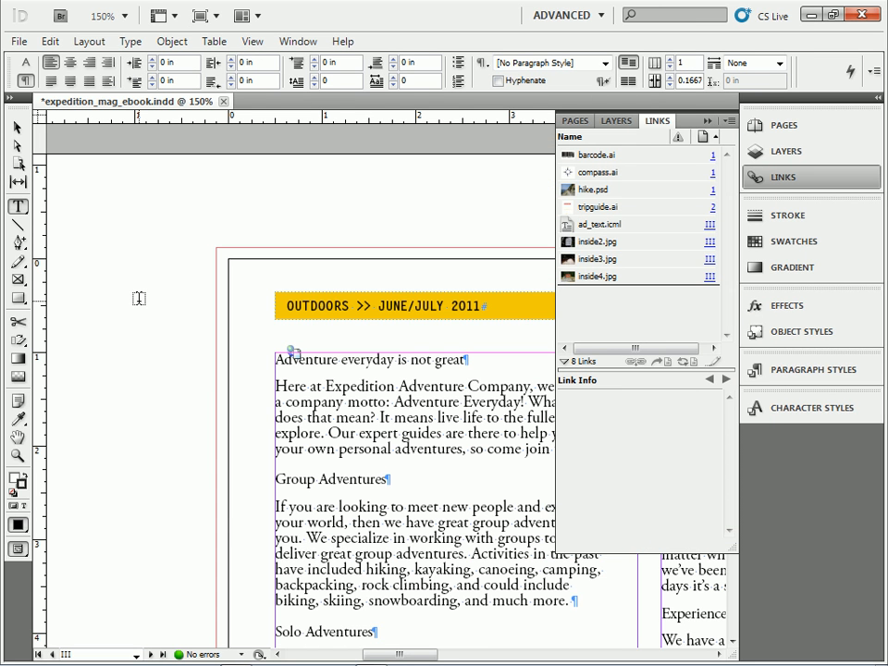